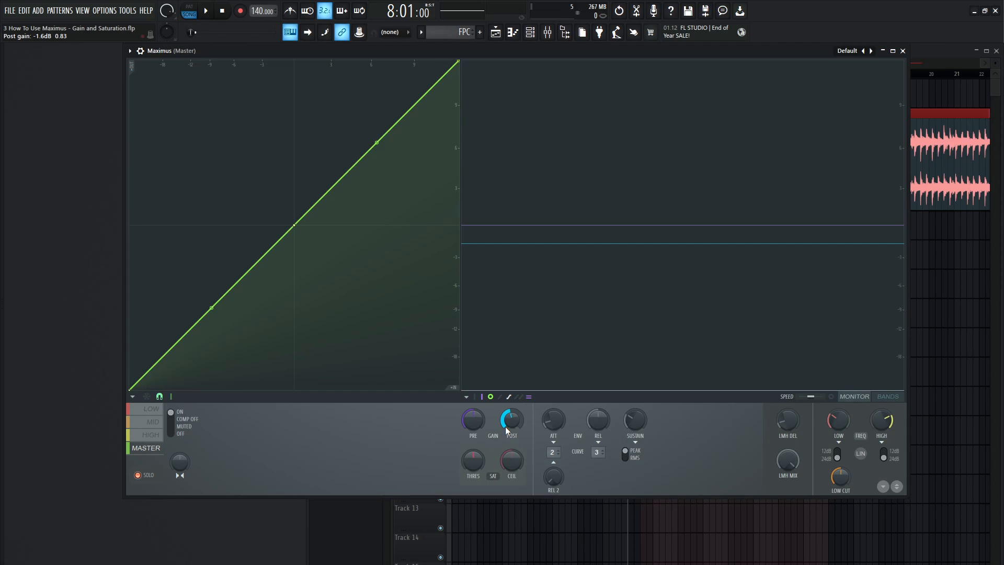
{"action": "mouse_move", "coordinate": [501, 431]}
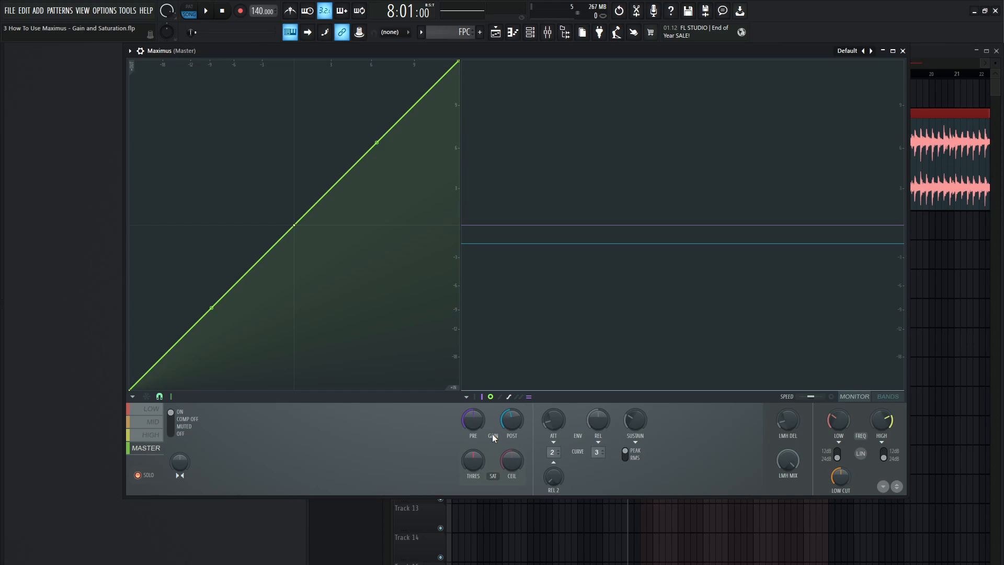
{"action": "mouse_move", "coordinate": [493, 436]}
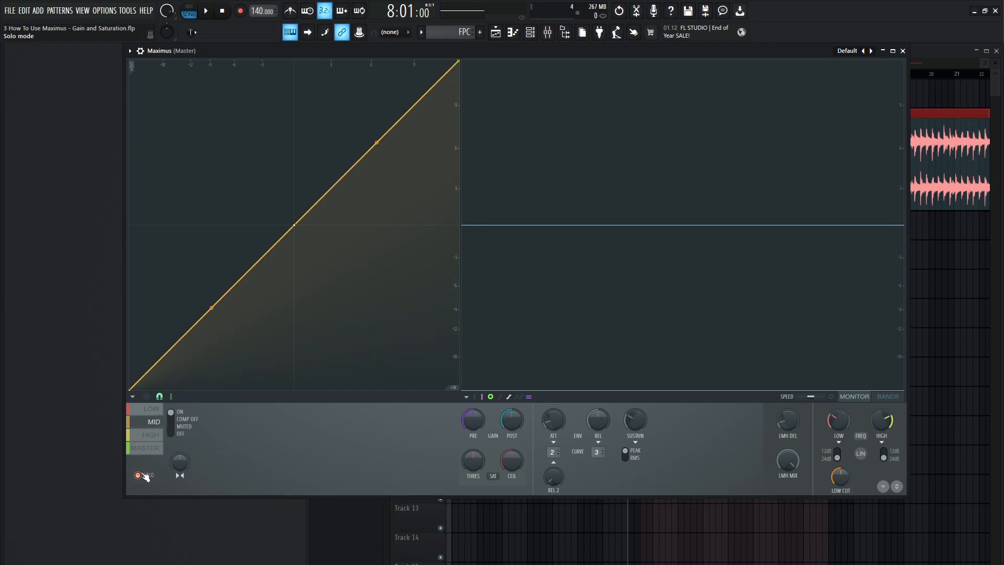
Step: Start playback so the soloed mid band's levels and gain trace show in Maximus
{"action": "left_click", "coordinate": [205, 11]}
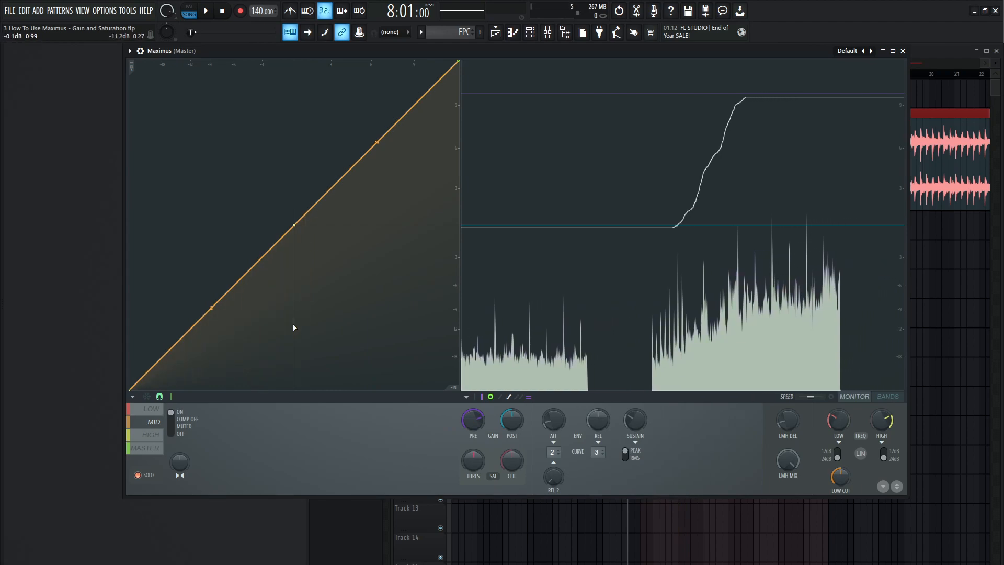
Step: Flatten the mid band's curve into a hard limiting ceiling above the midpoint
{"action": "left_click", "coordinate": [205, 10]}
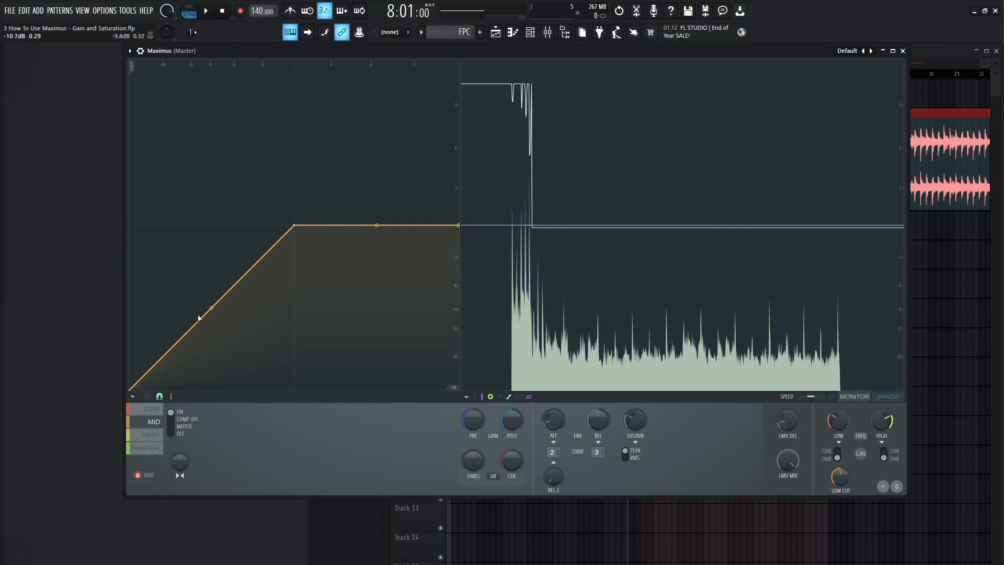
Step: Select the LOW band in Maximus, showing its straight unprocessed curve
{"action": "left_click", "coordinate": [152, 409]}
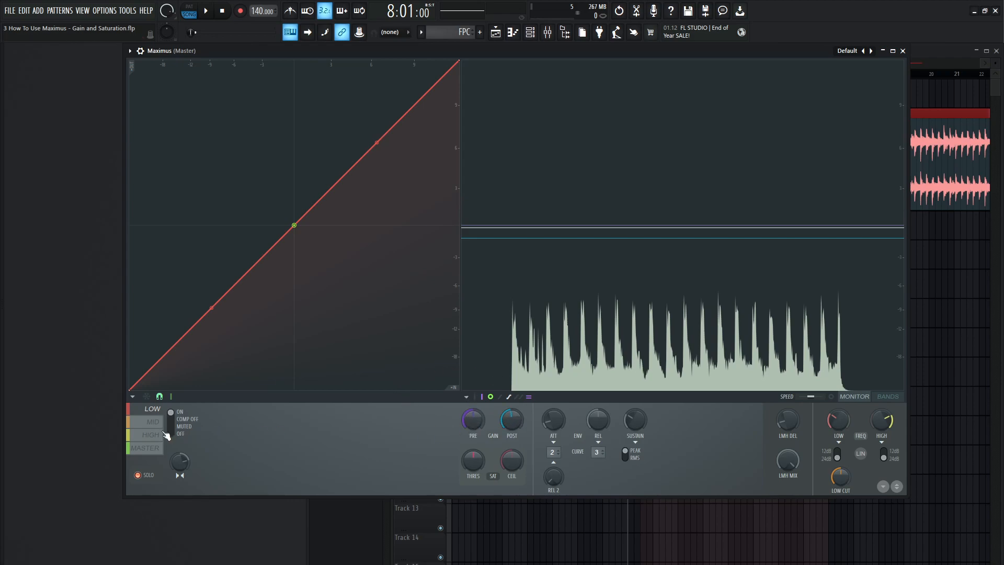
Step: Select the MID band in Maximus again, showing its limiting curve
{"action": "left_click", "coordinate": [153, 422]}
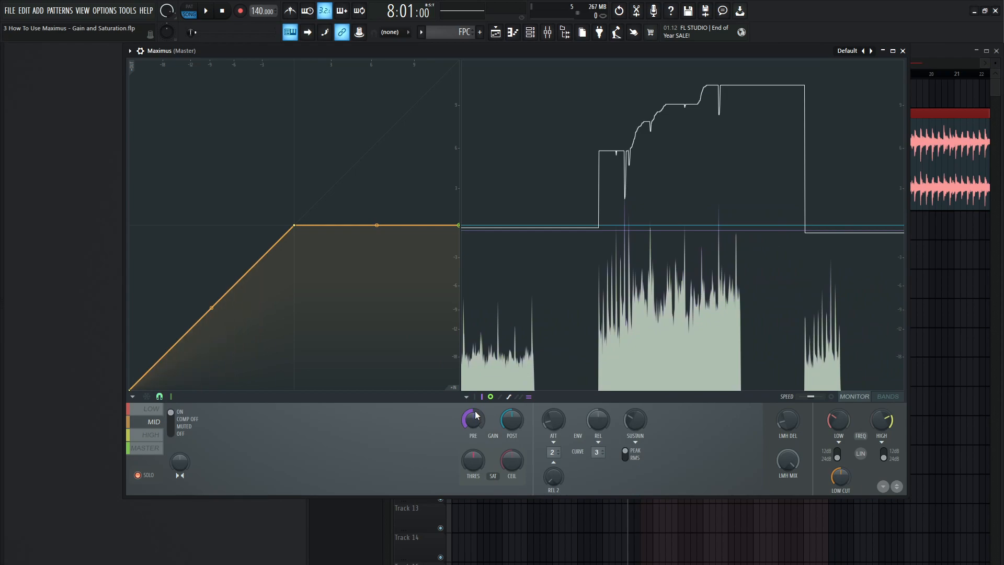
{"action": "mouse_move", "coordinate": [511, 419]}
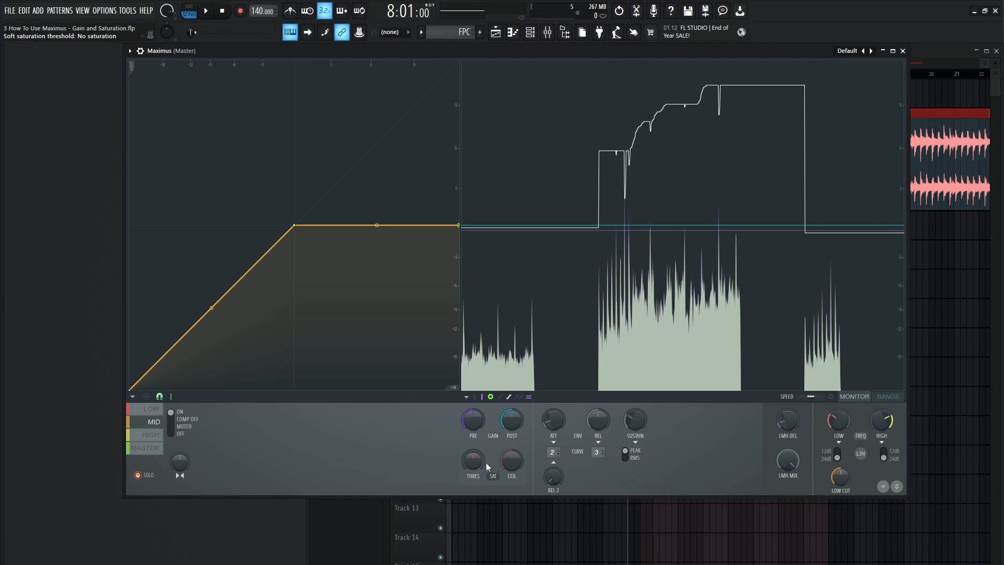
{"action": "mouse_move", "coordinate": [512, 464]}
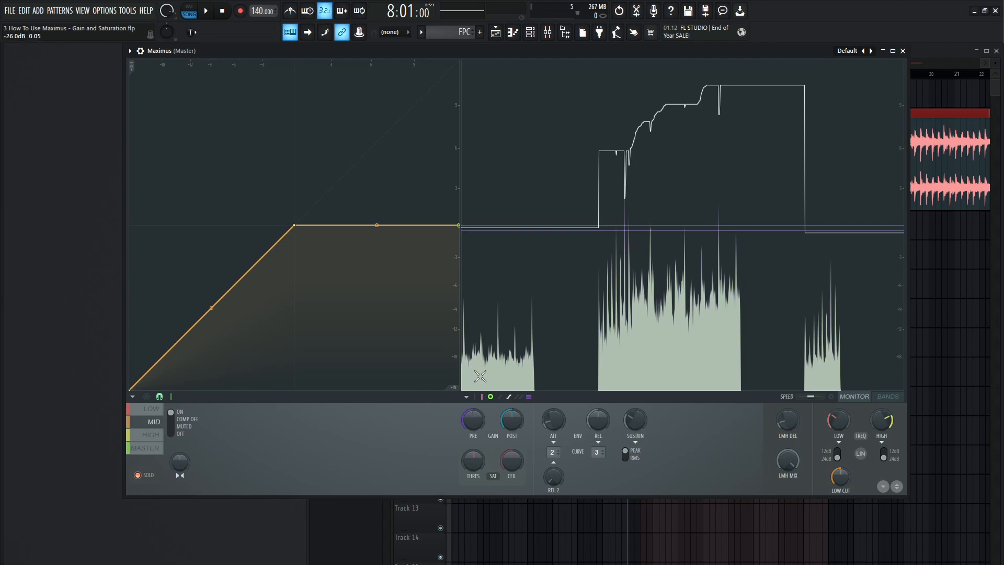
Step: Dial in soft saturation on the mid band with the SAT ceiling at -10.6 dB
{"action": "left_click", "coordinate": [205, 11]}
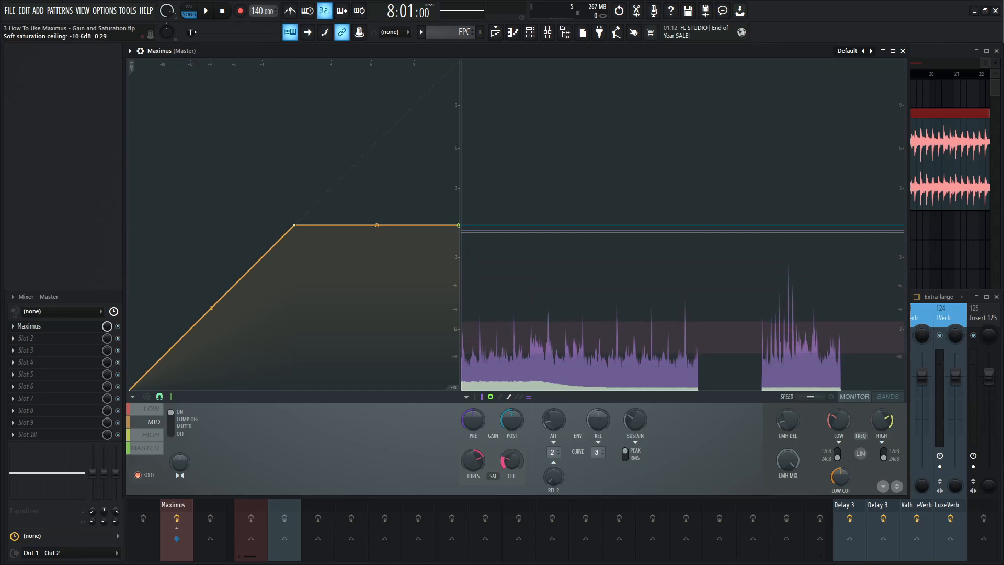
Step: Enlarge the Mixer to Extra large view so all insert channels show above Maximus
{"action": "left_click", "coordinate": [511, 464]}
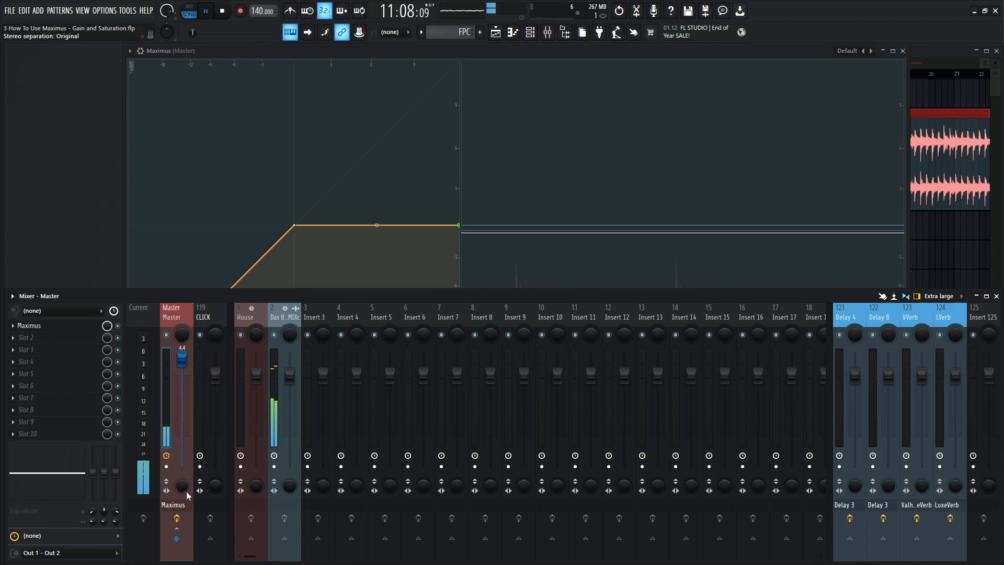
Step: Reset the mid band's SAT THRES and CEIL to default and shrink the Mixer back
{"action": "left_click", "coordinate": [221, 11]}
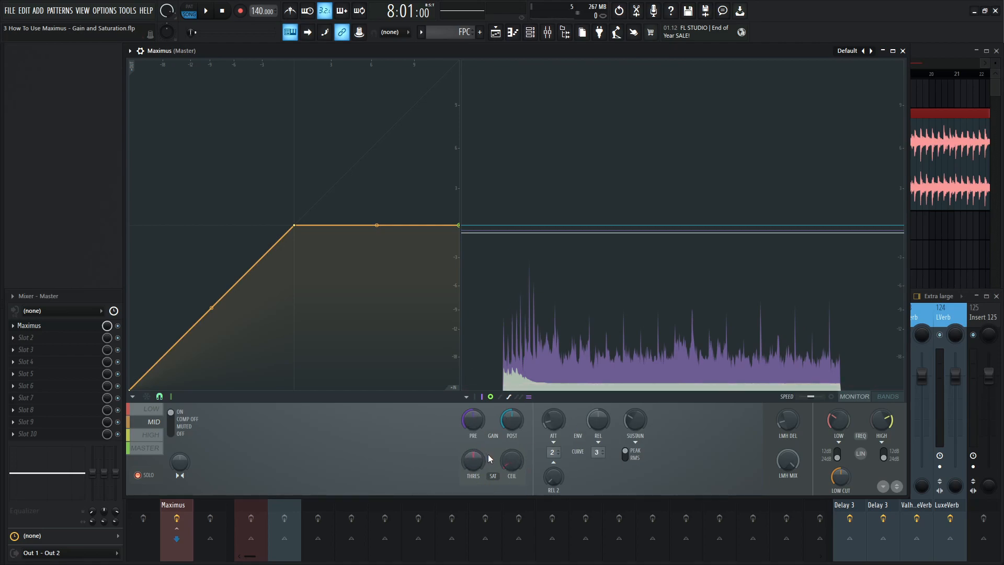
{"action": "mouse_move", "coordinate": [318, 443]}
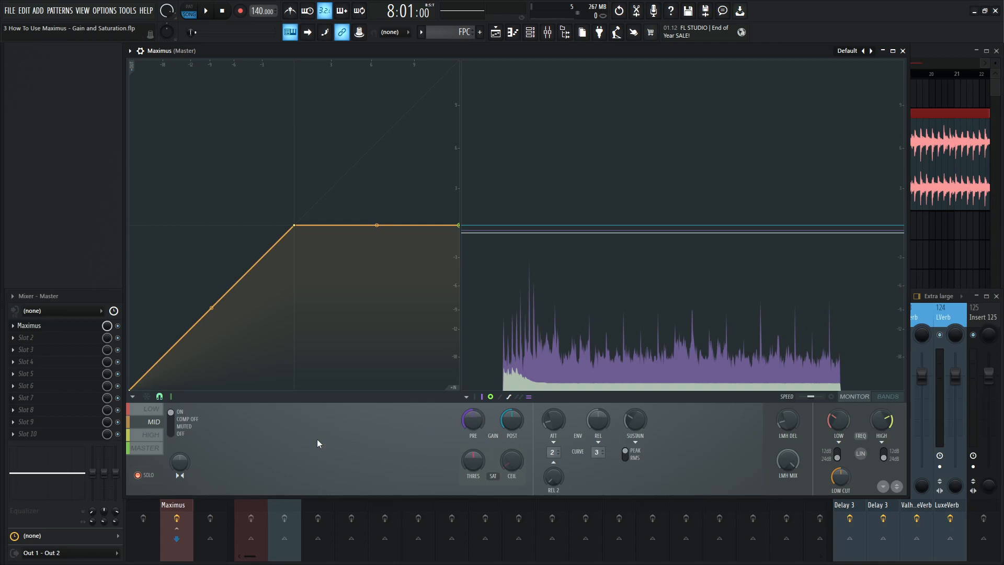
Step: Select the HIGH band in Maximus, showing its straight unprocessed curve
{"action": "left_click", "coordinate": [151, 434]}
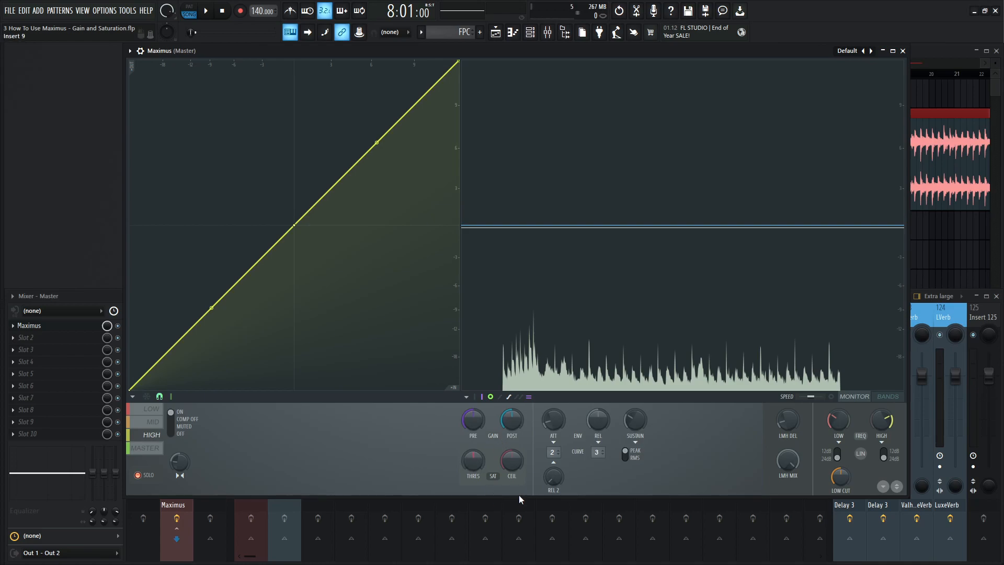
{"action": "mouse_move", "coordinate": [640, 445]}
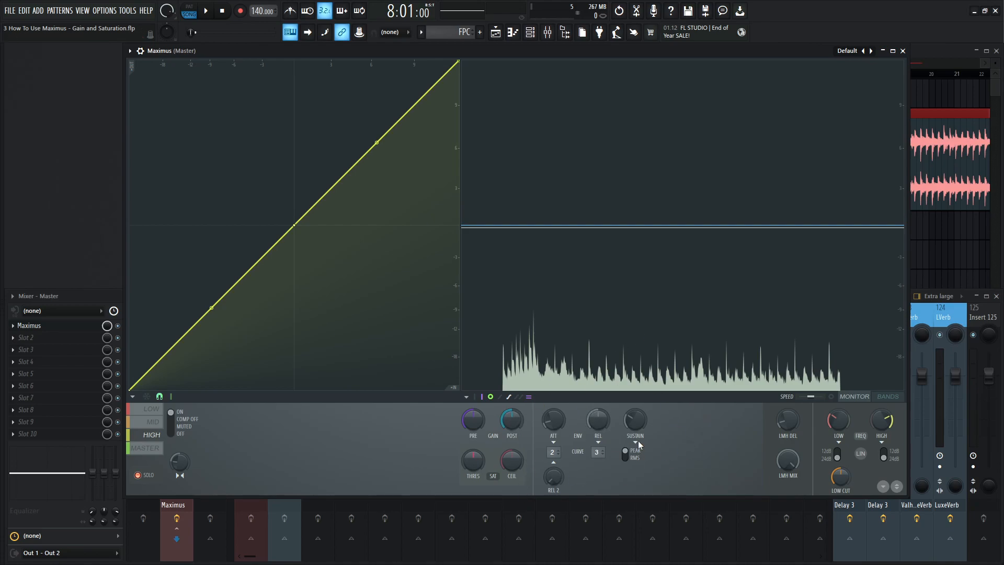